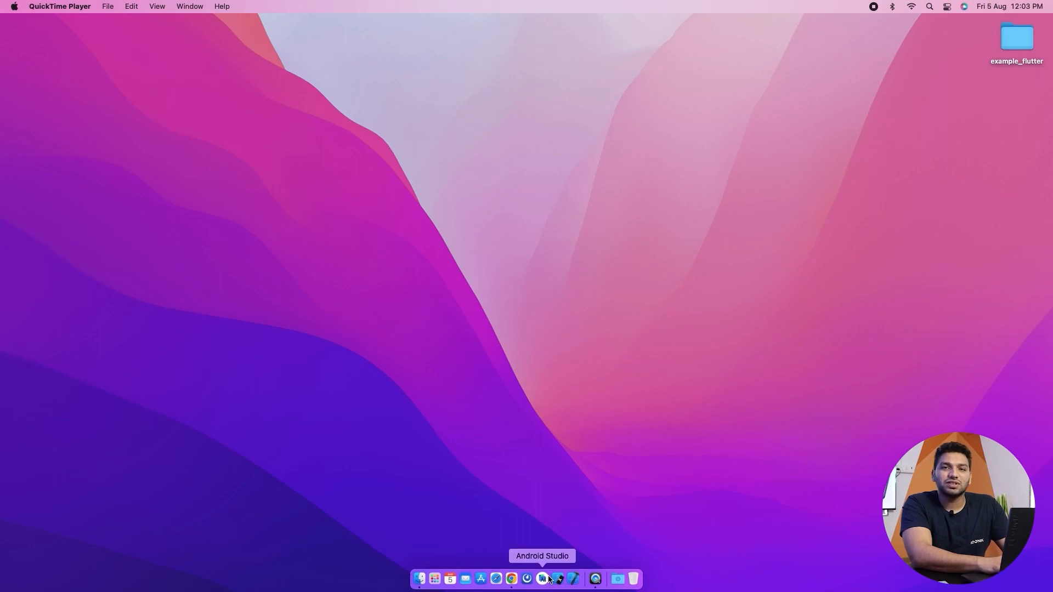
mouse_move(631, 498)
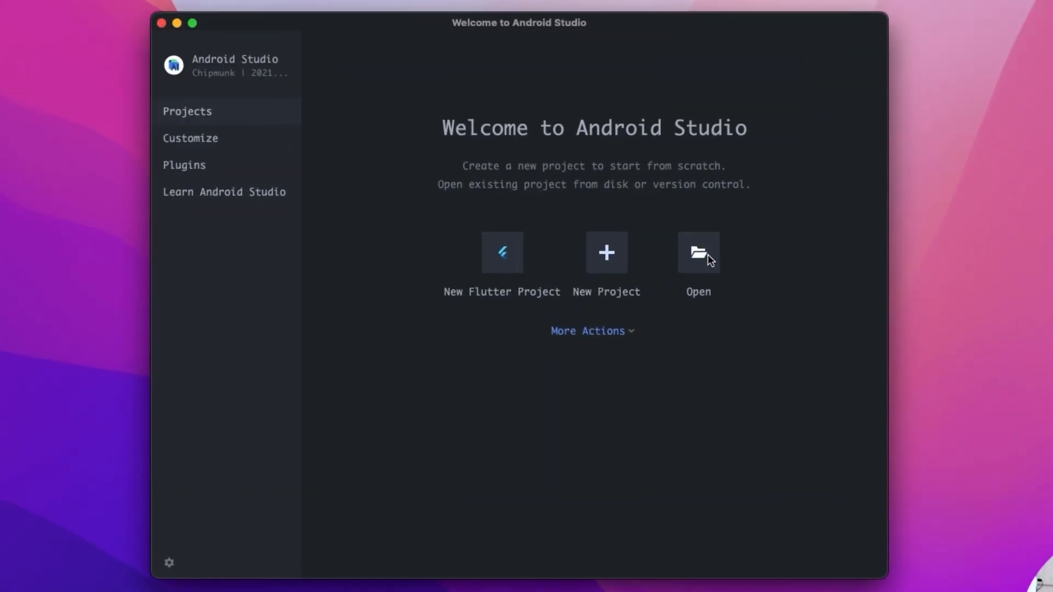
Step: Open the example_flutter project's android folder from the Desktop as a project
click(699, 253)
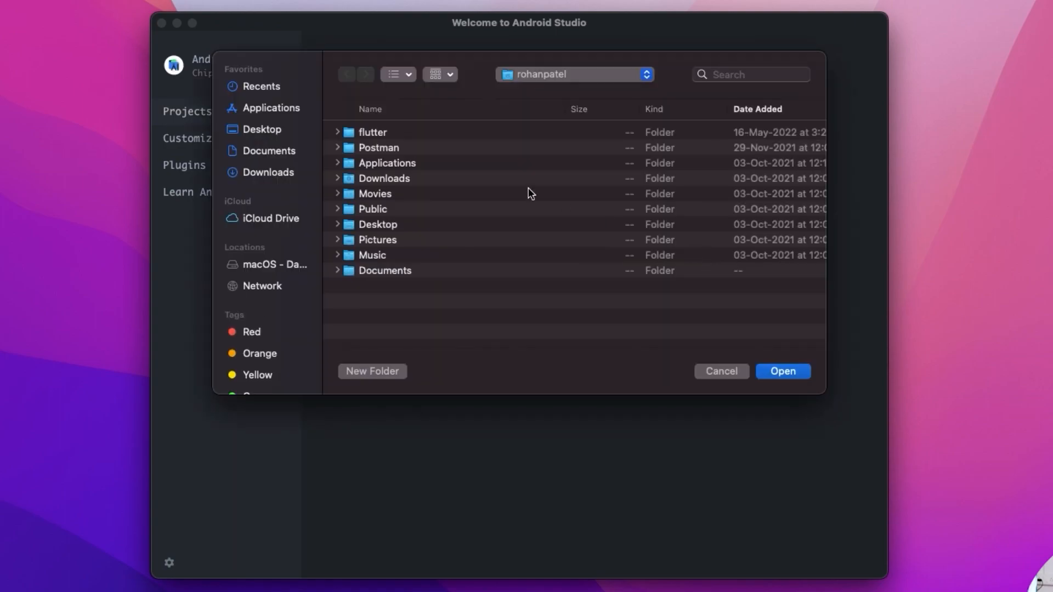
click(261, 129)
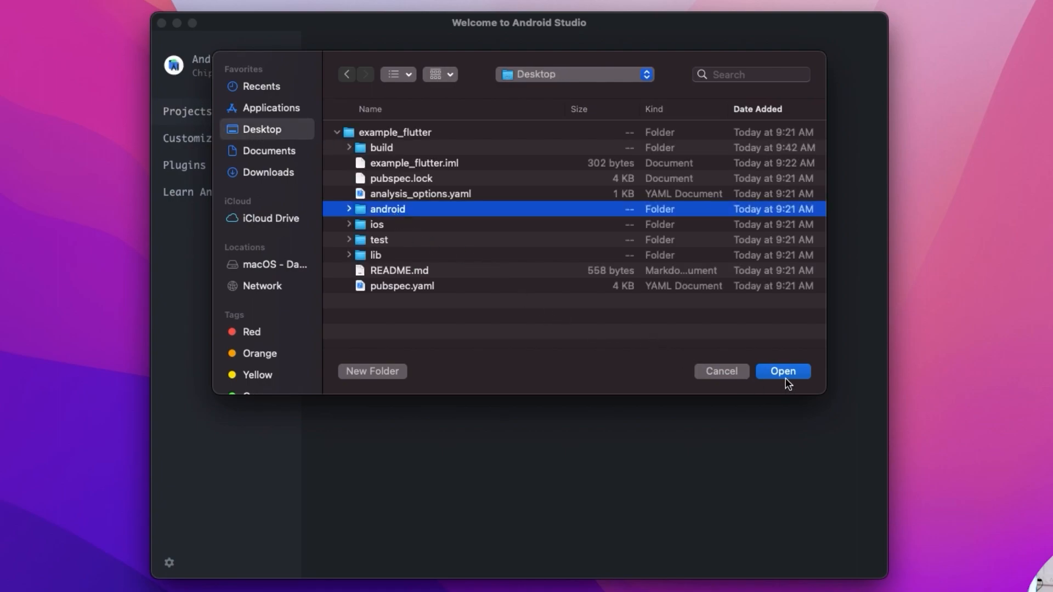
click(781, 371)
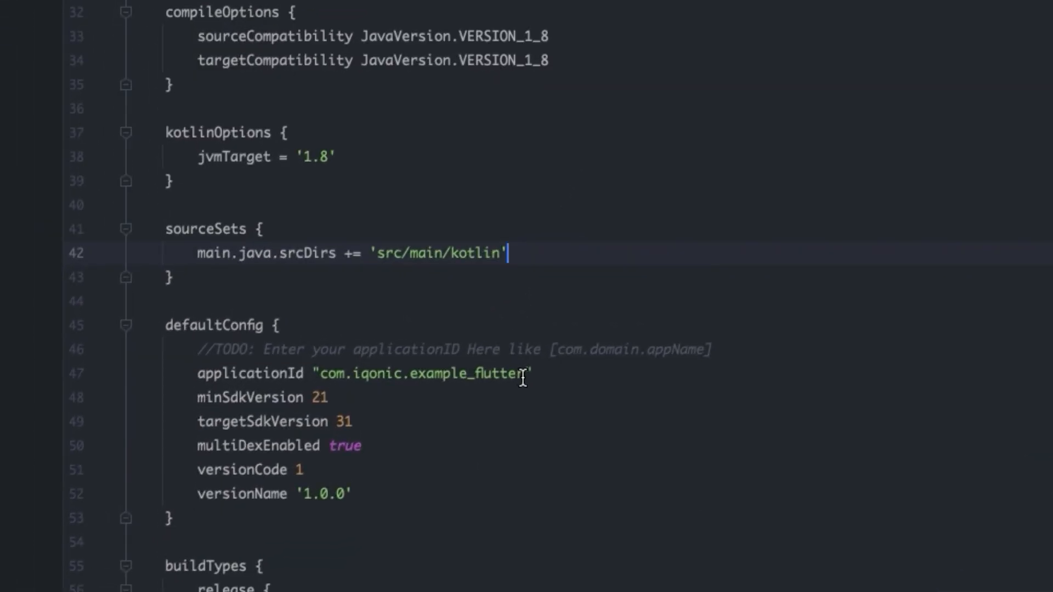
Step: Replace the applicationId value in app/build.gradle with com.domain.appName
click(527, 372)
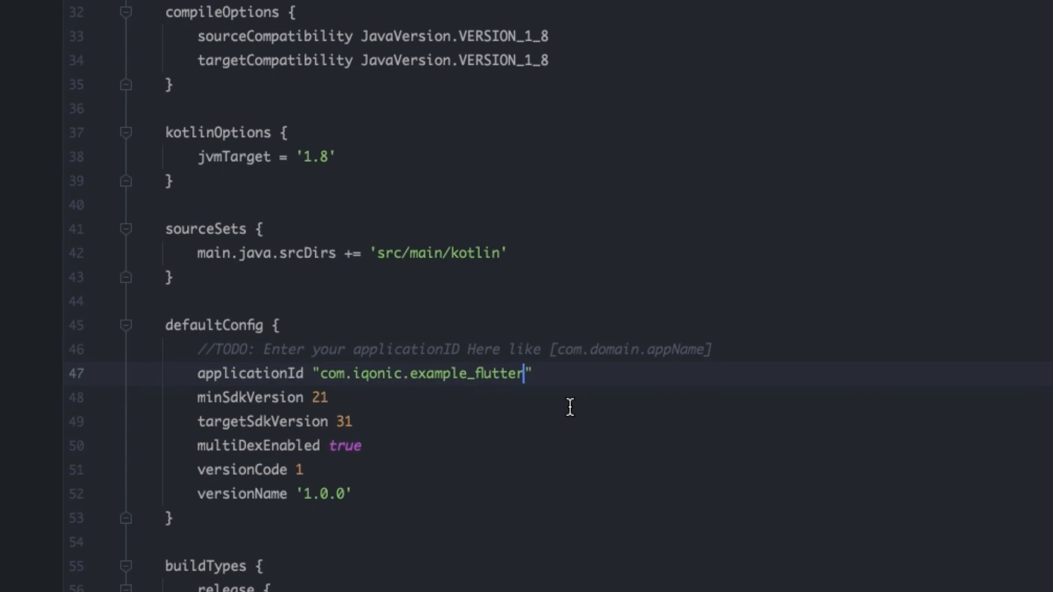
text(com.doma)
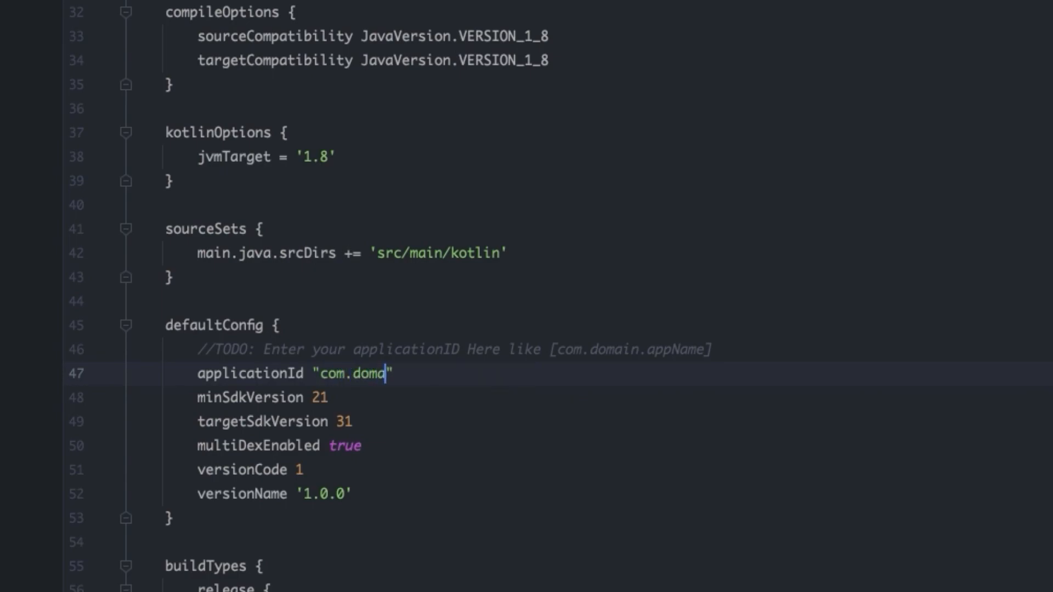
text(in.appName)
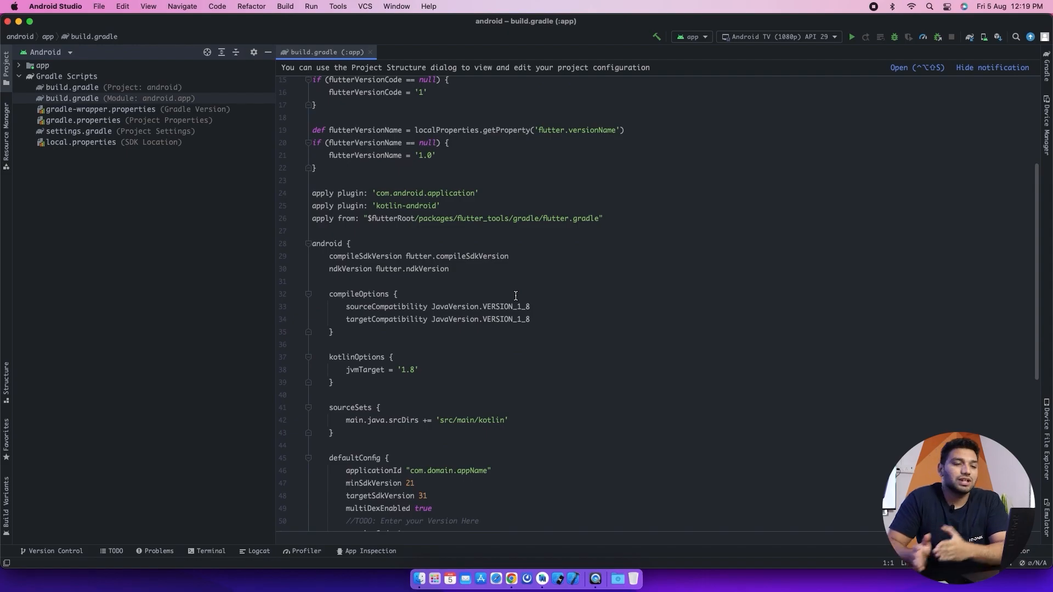
Step: Change the versionCode value in defaultConfig to 2
scroll(down, 3)
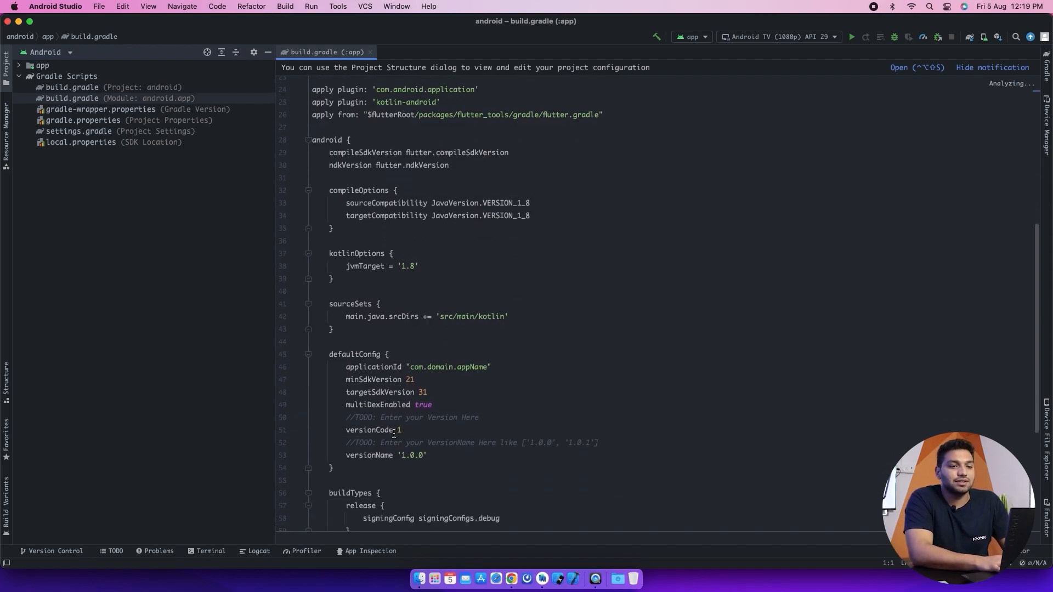
click(401, 429)
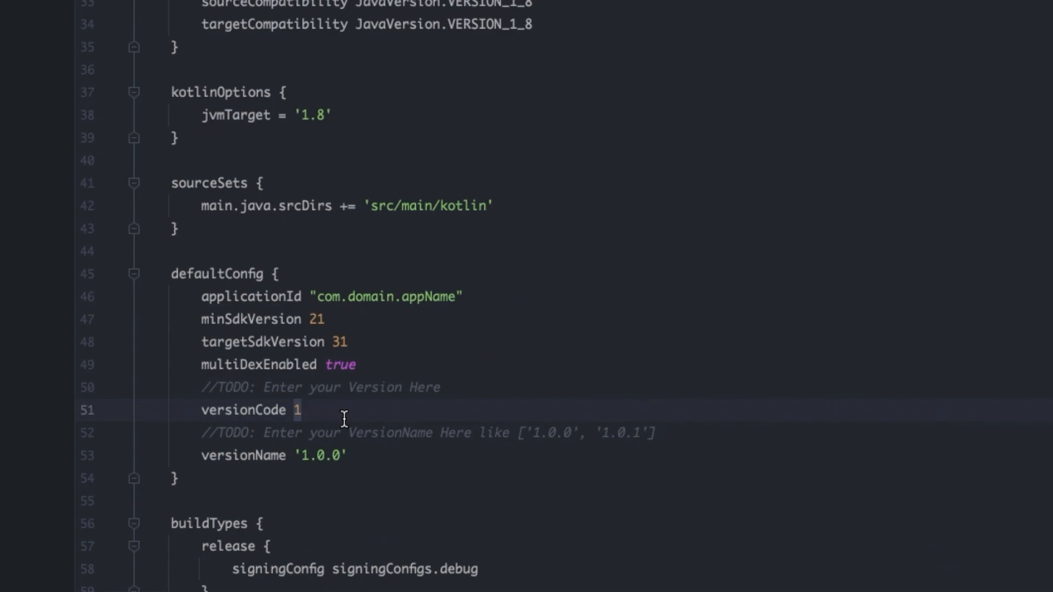
mouse_move(347, 411)
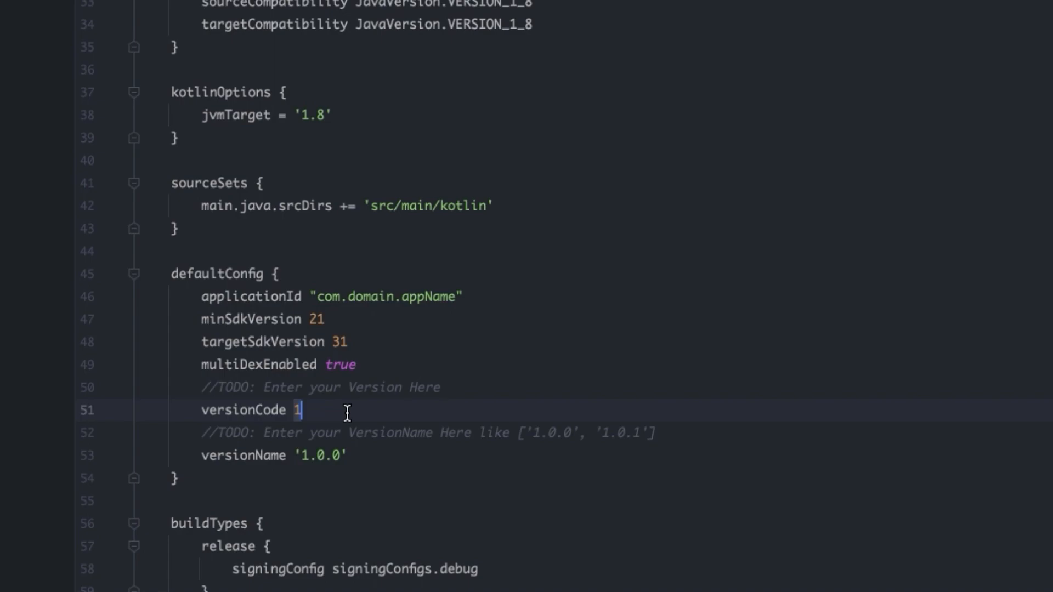
text(2)
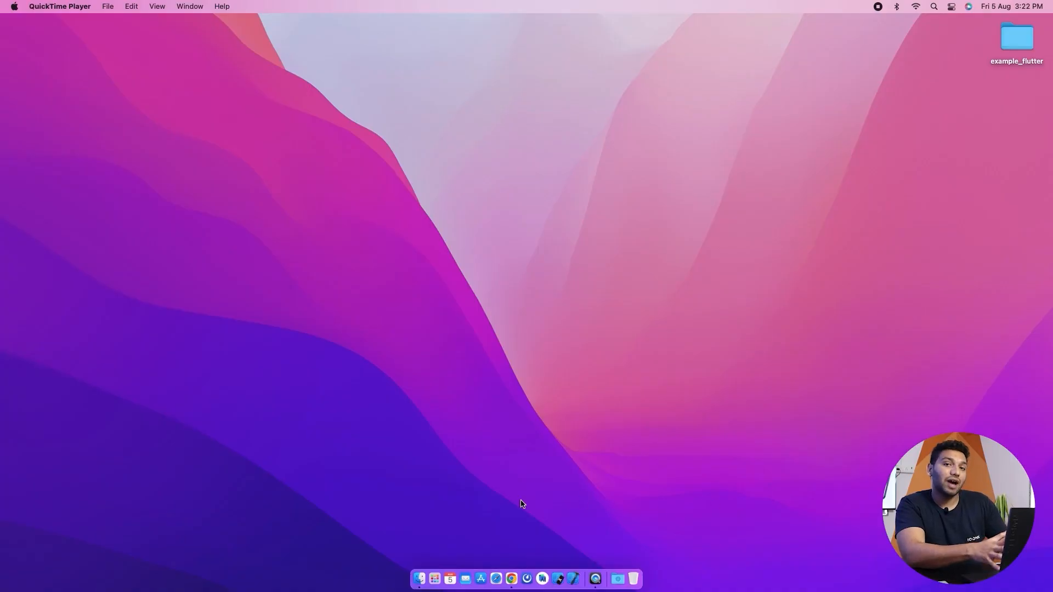
Step: Create a Firebase project named example-flutter with Google Analytics disabled
click(511, 579)
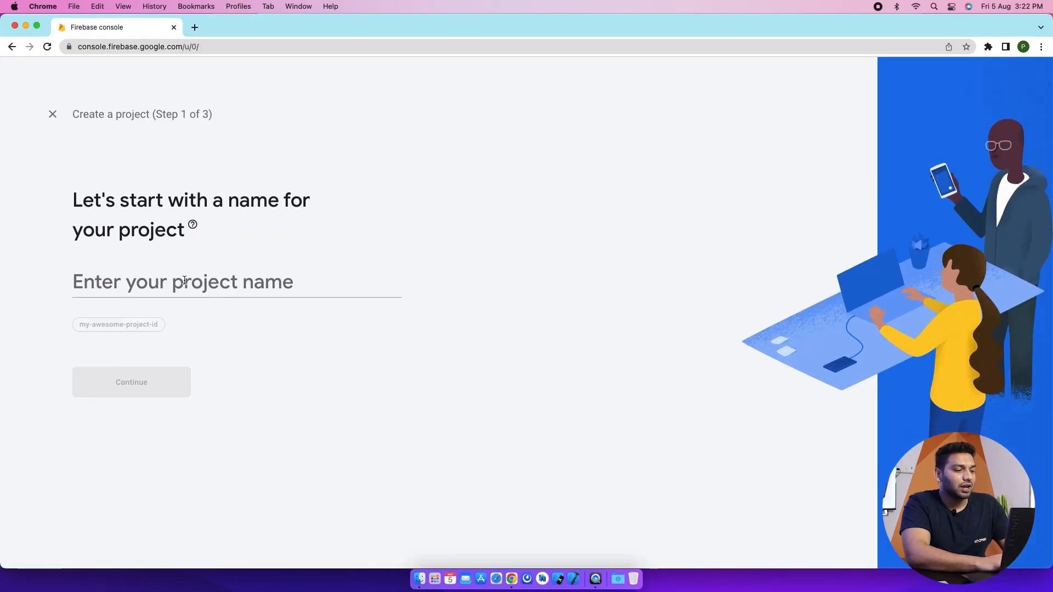
text(example-flutter)
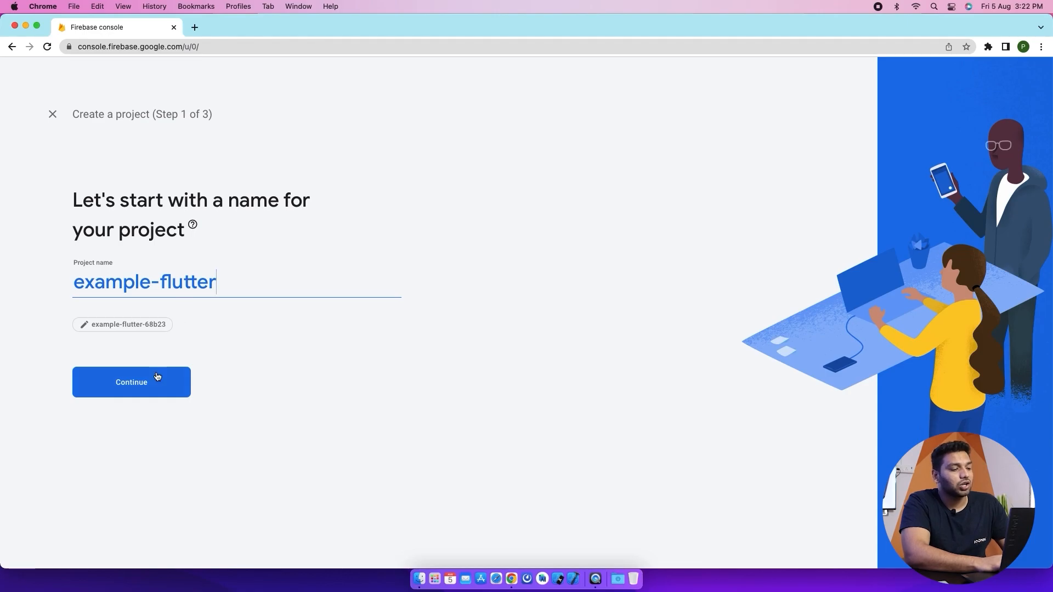
click(130, 382)
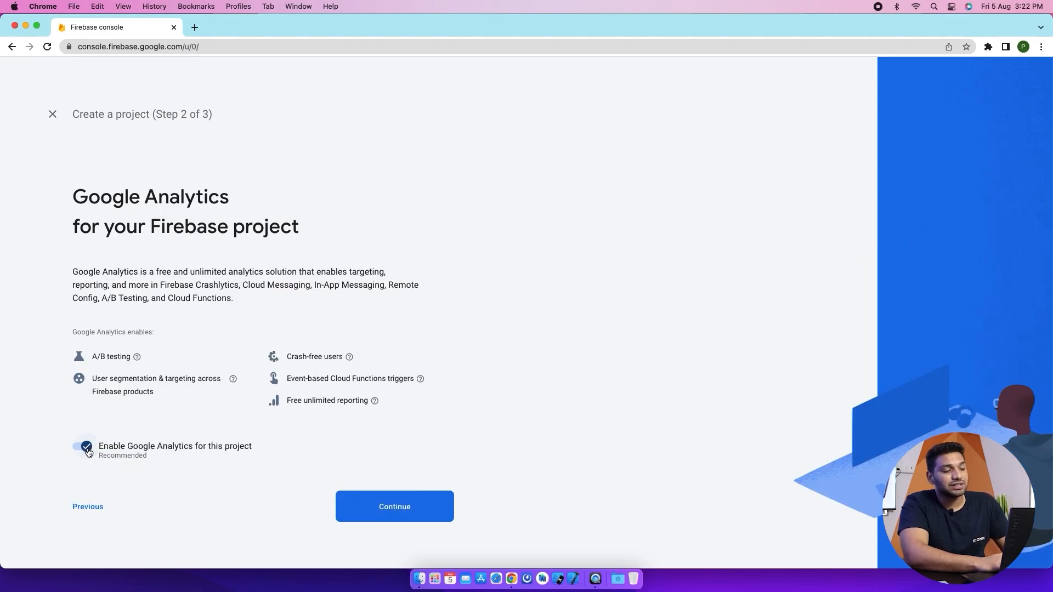
click(80, 446)
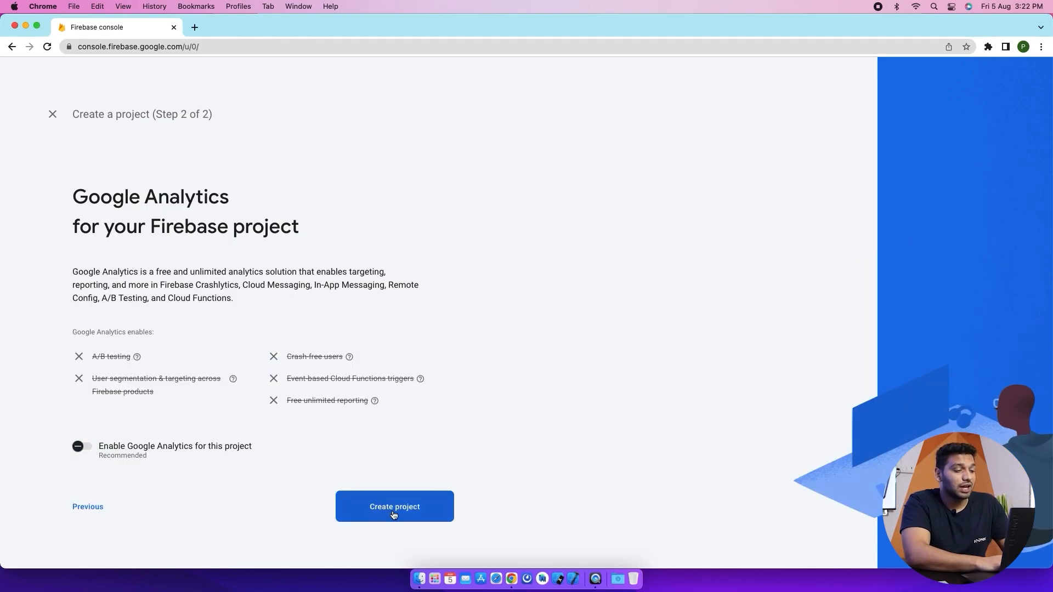
click(393, 507)
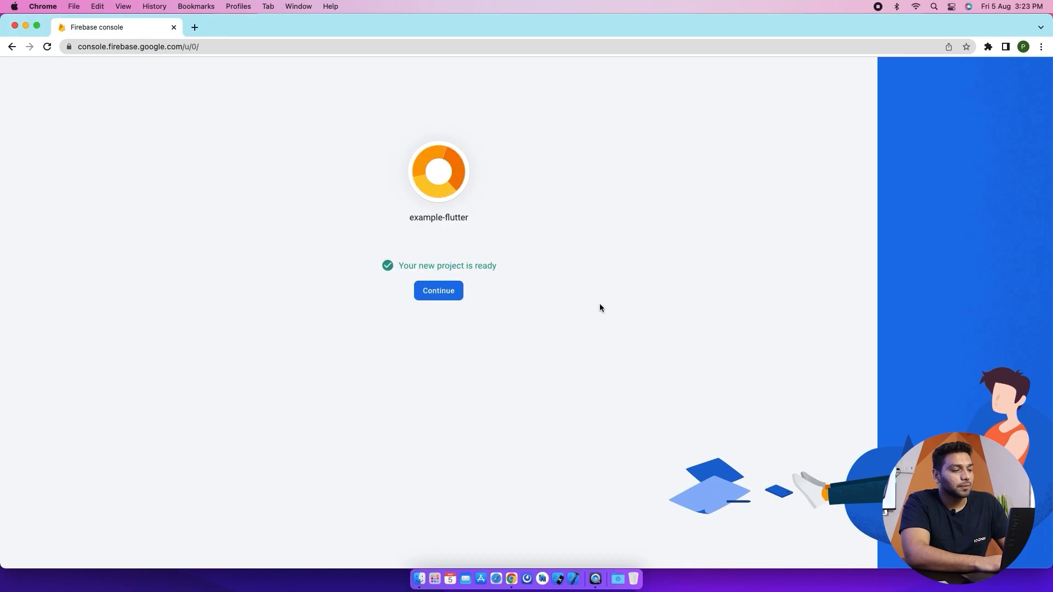
Step: Start an Android app registration and copy com.iqonic.example from build.gradle as its package name
click(437, 290)
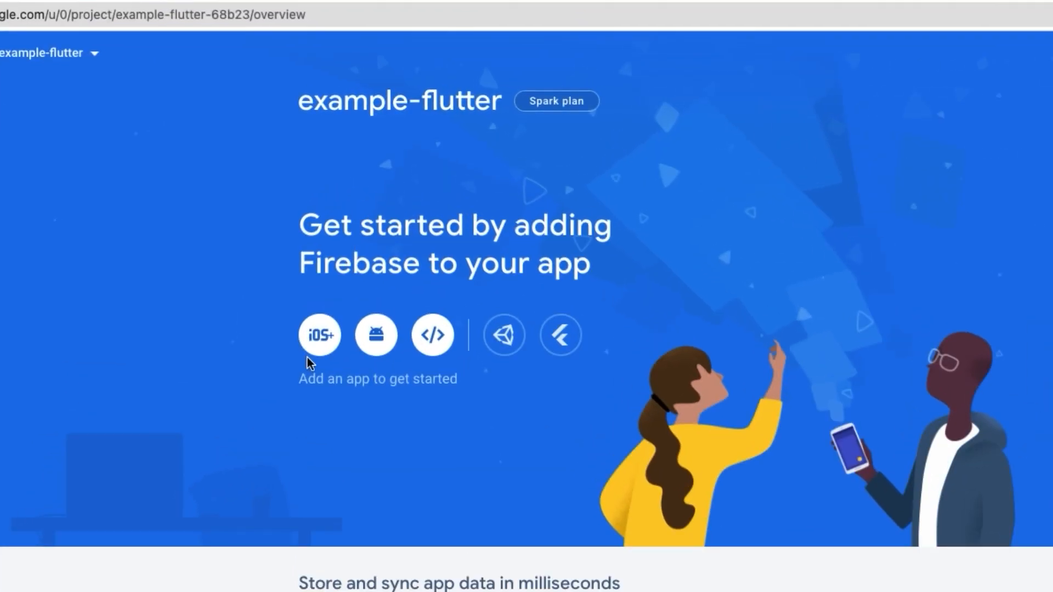
mouse_move(376, 334)
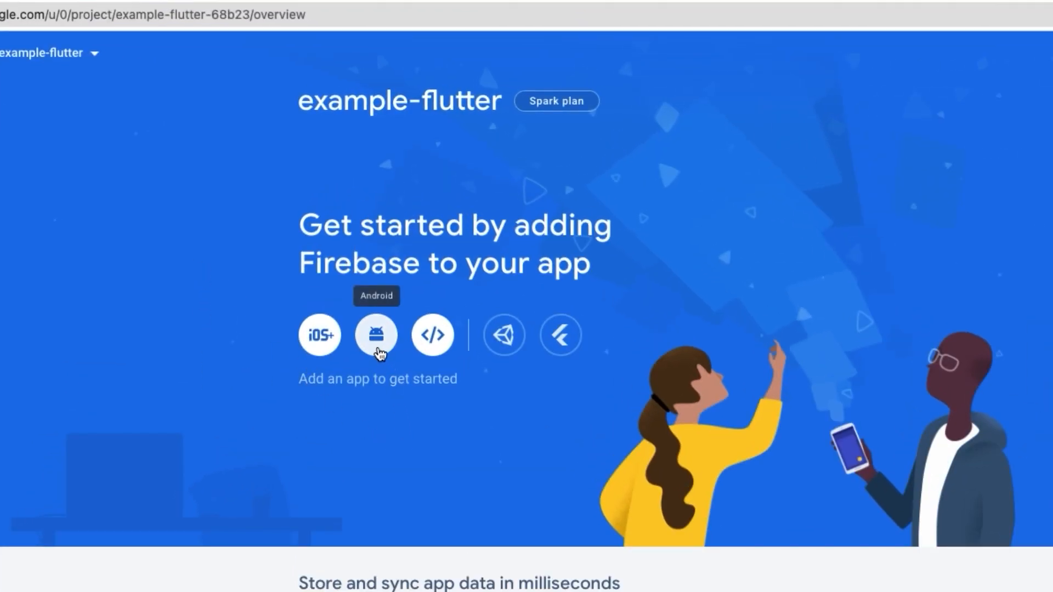
click(375, 335)
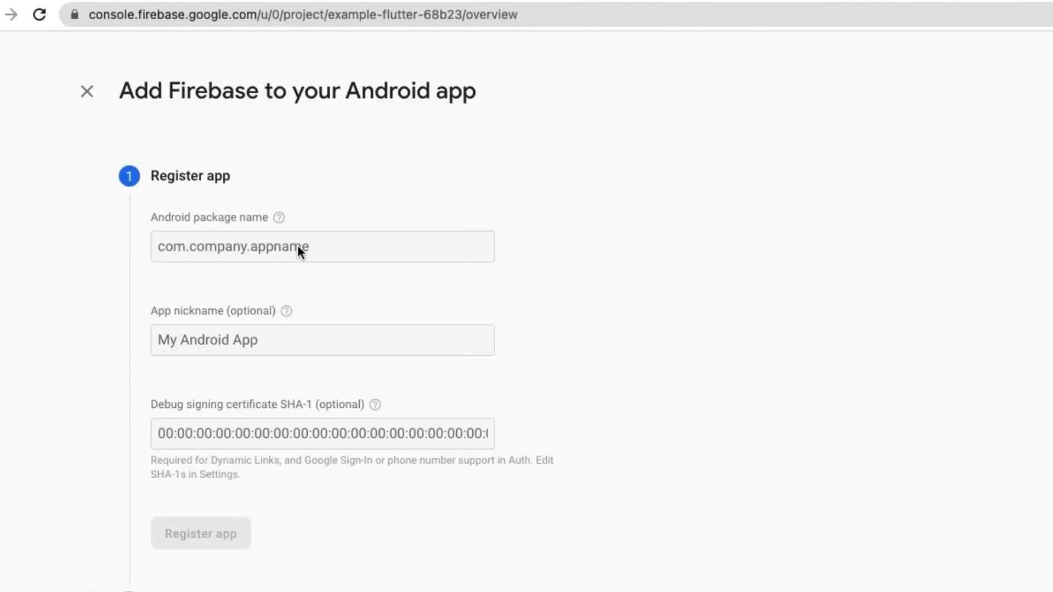
click(268, 247)
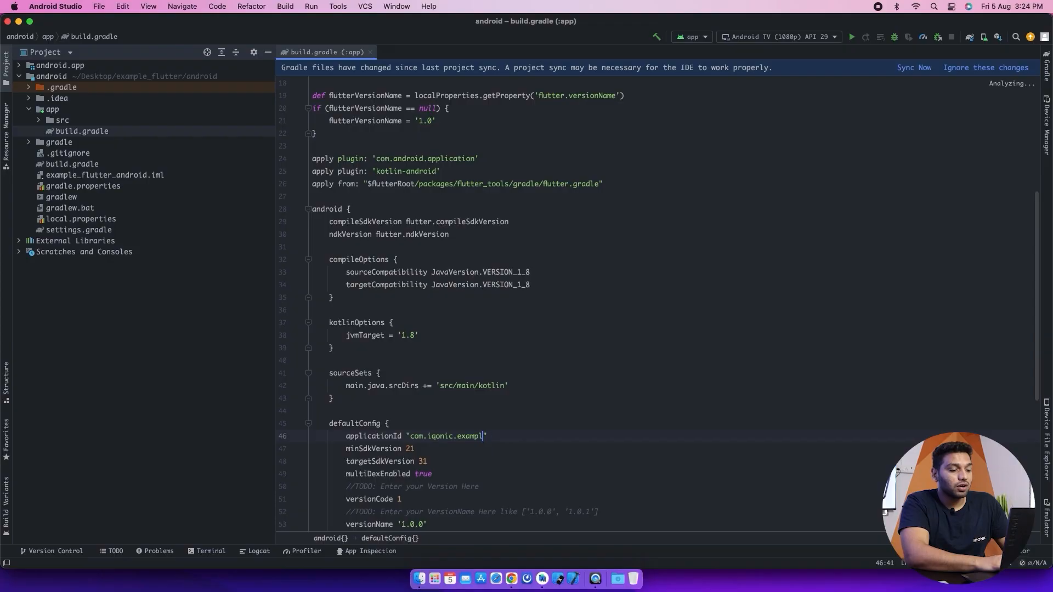
right_click(482, 436)
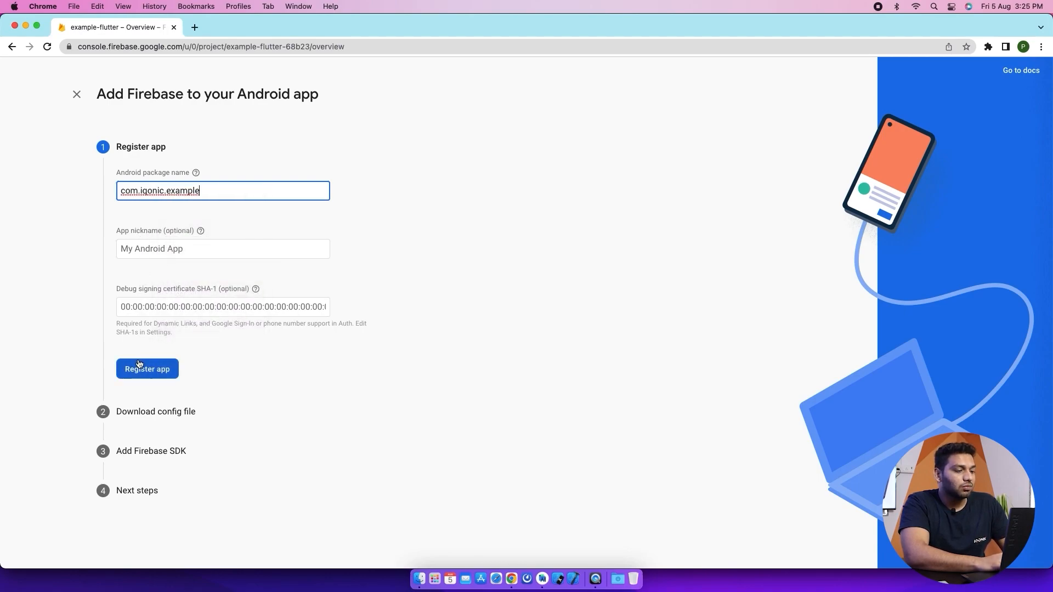
Step: Register the com.iqonic.example app and download its google-services.json config file
click(146, 369)
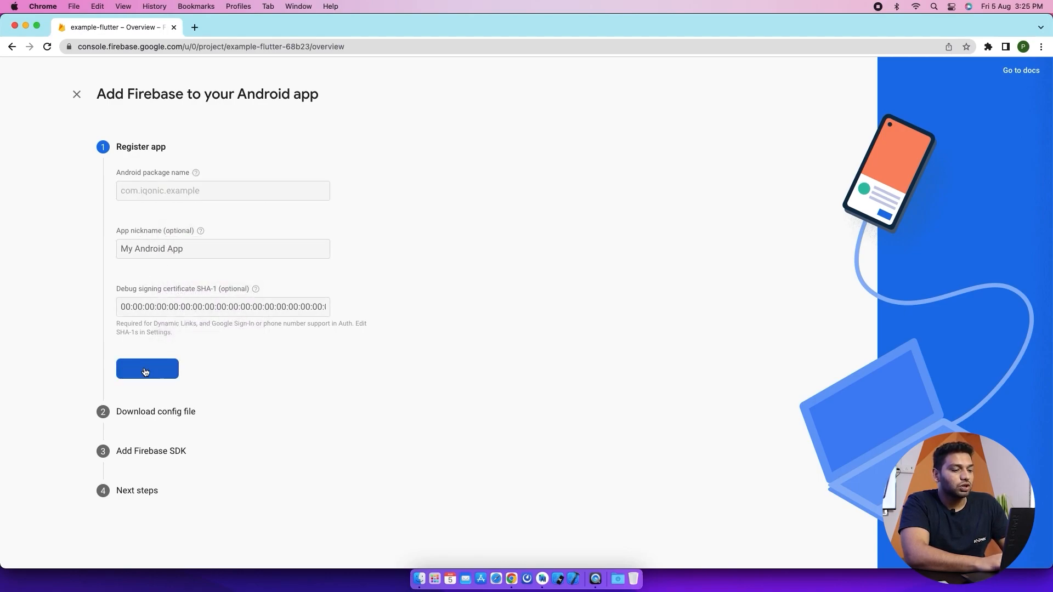
click(147, 368)
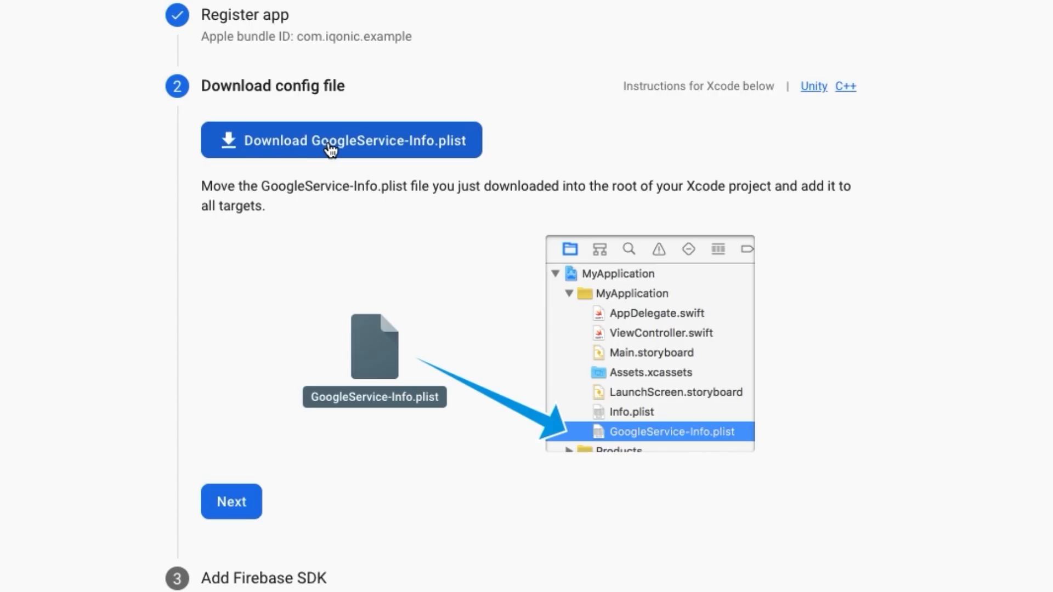
click(341, 140)
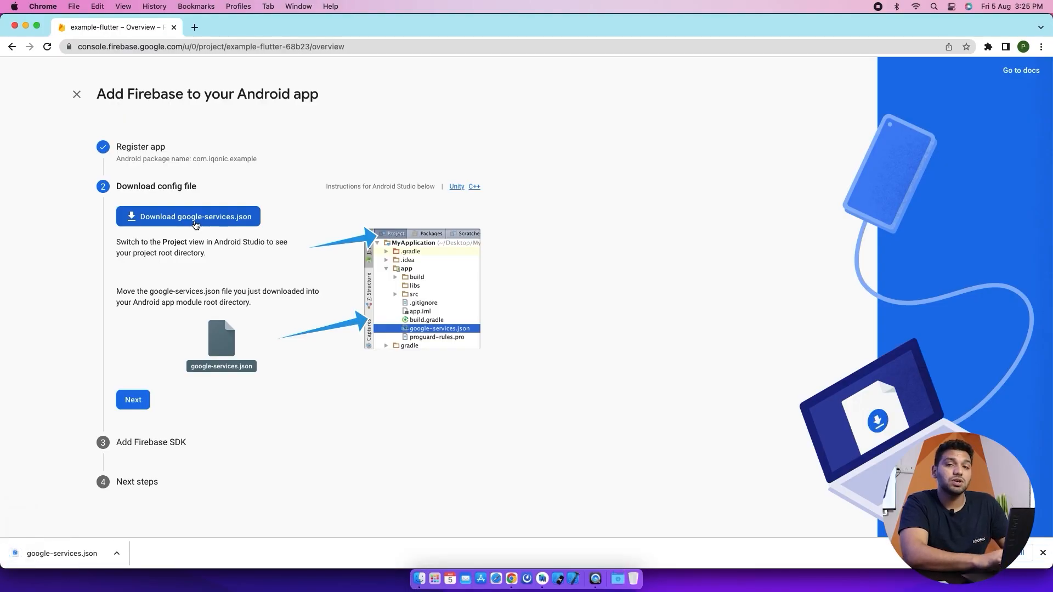
Step: Advance through the SDK steps to the final setup step and return to the console
click(133, 399)
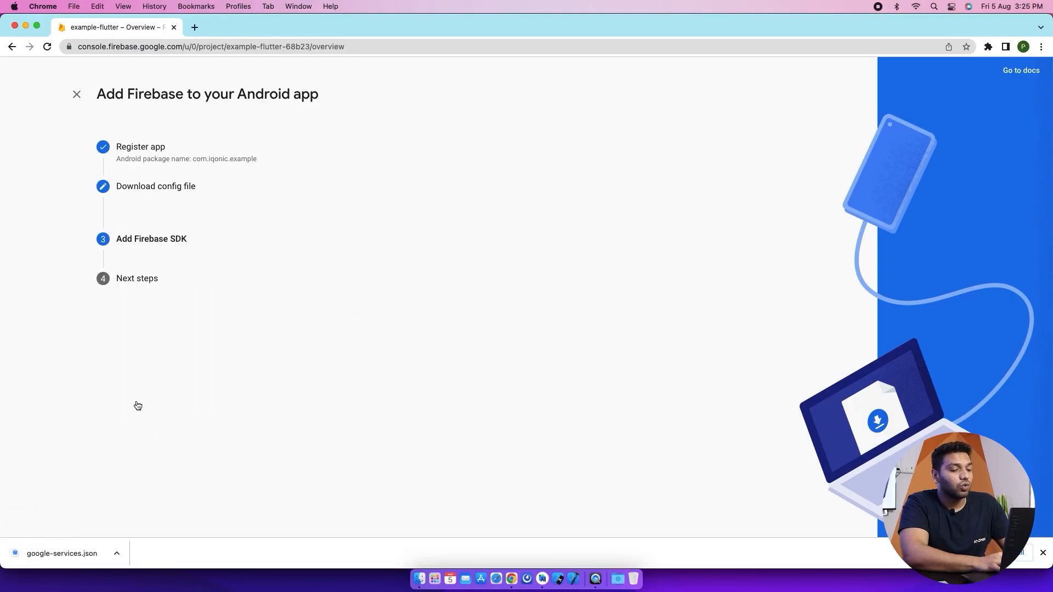
scroll(down, 3)
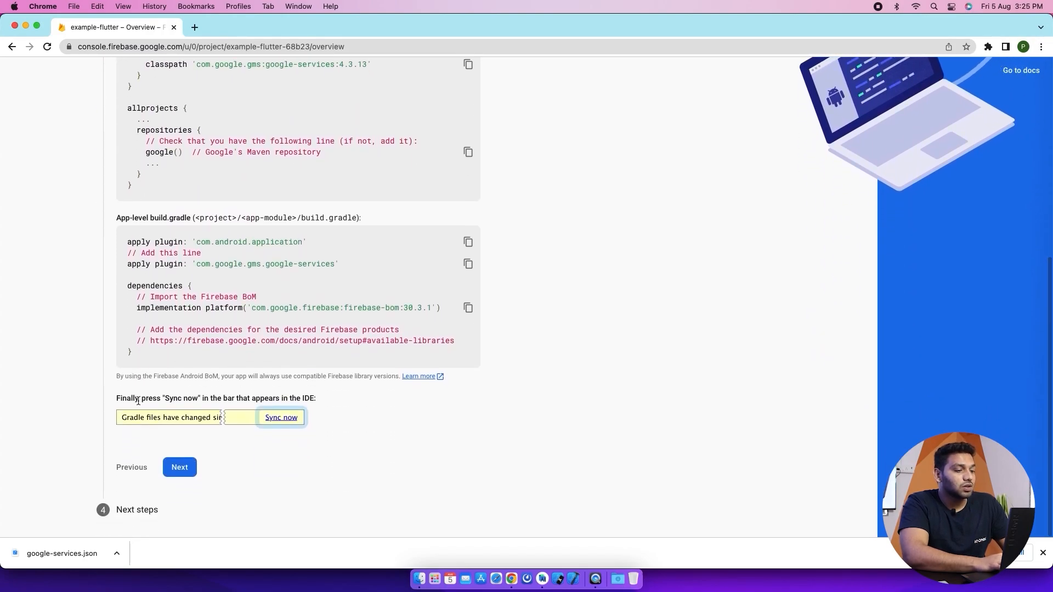
click(179, 467)
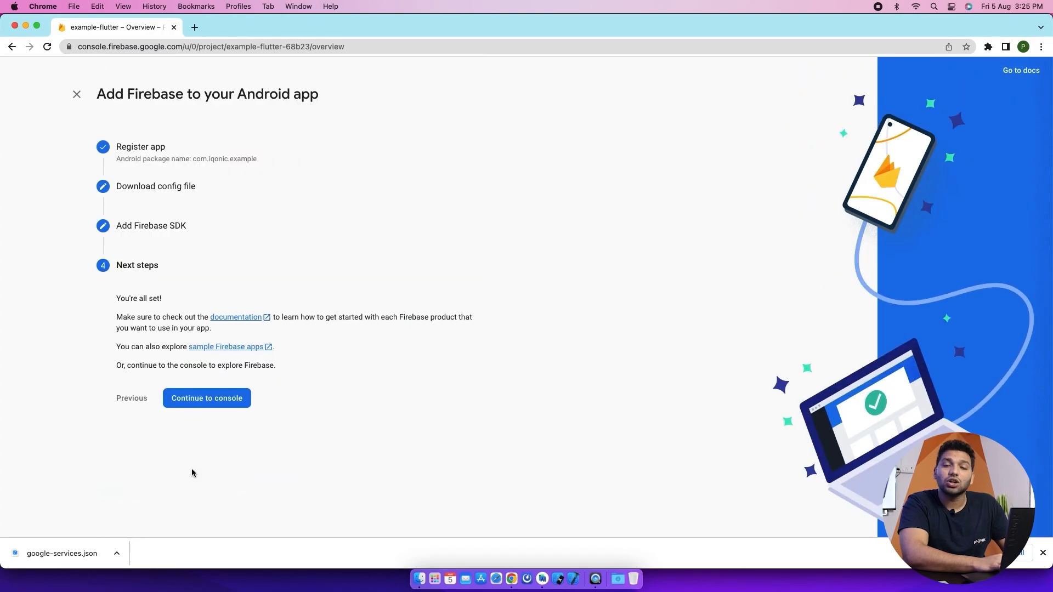
click(207, 397)
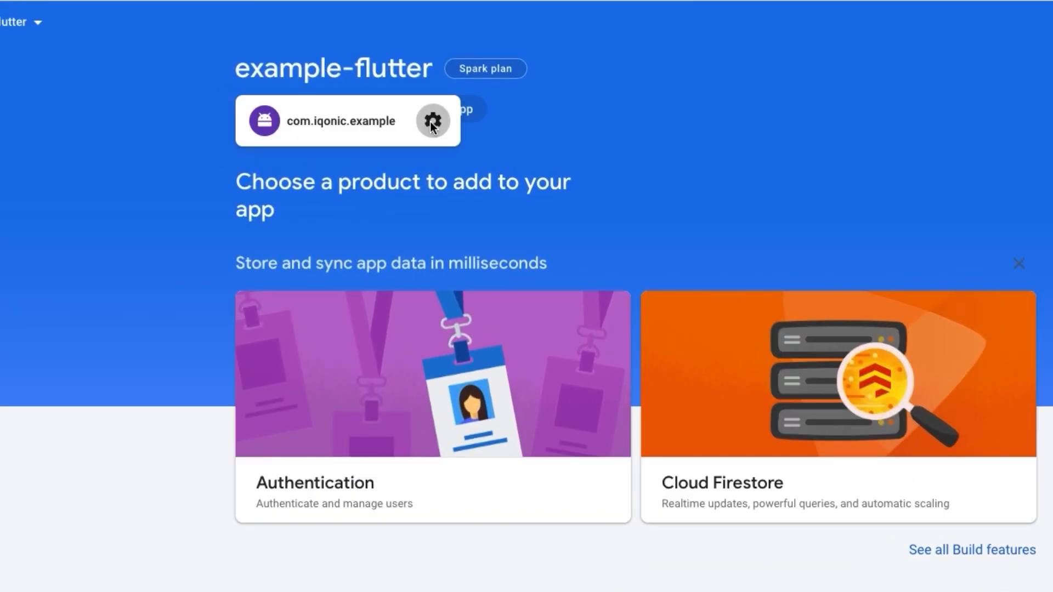
Step: Open the project settings for the com.iqonic.example Android app
click(432, 122)
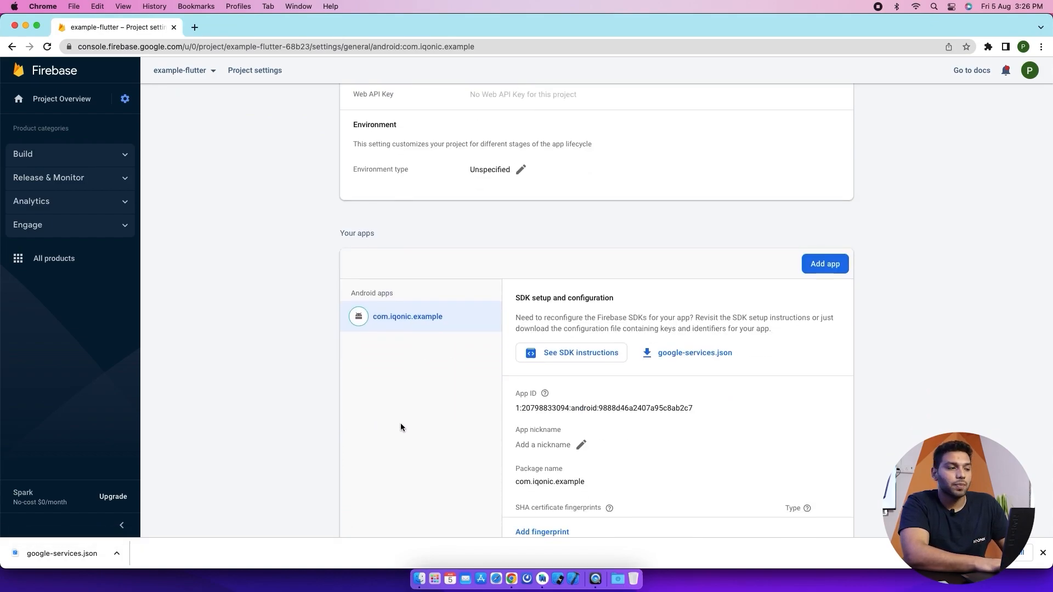
mouse_move(540, 577)
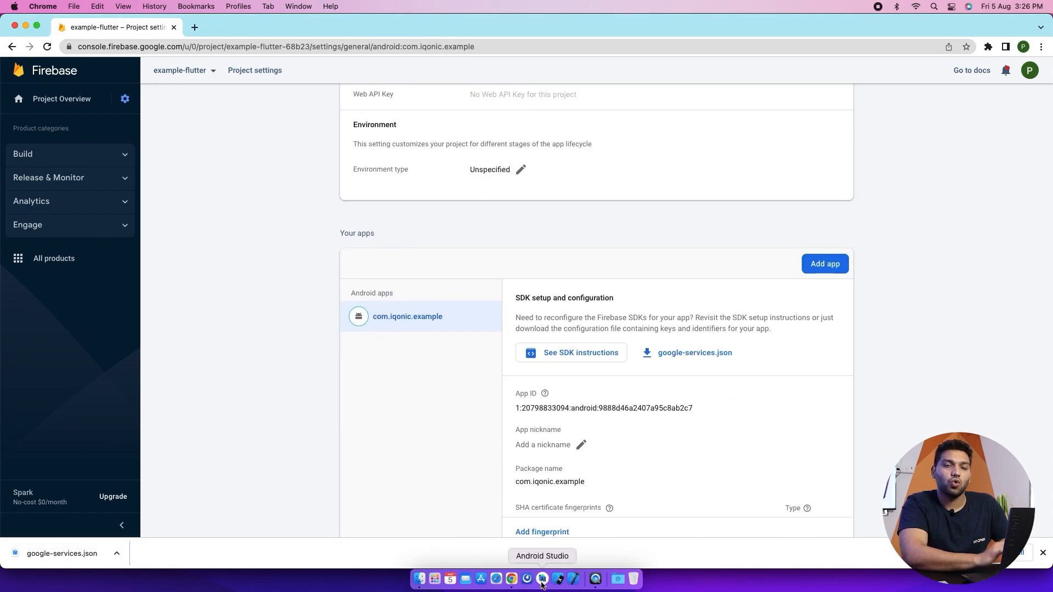
Step: Move google-services.json from Downloads into the app module folder and confirm it sits under app
click(541, 579)
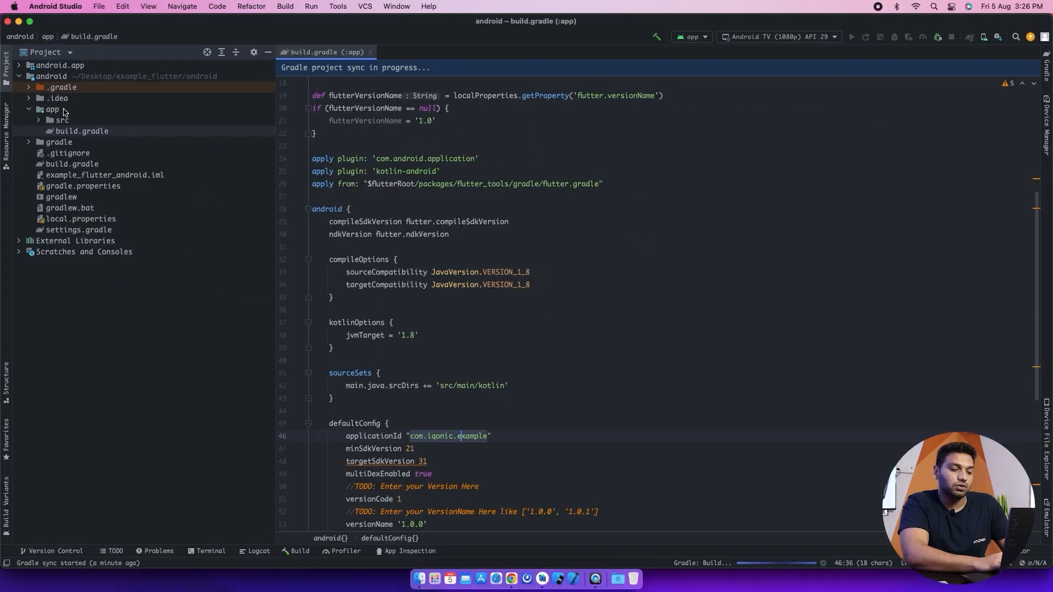
click(52, 108)
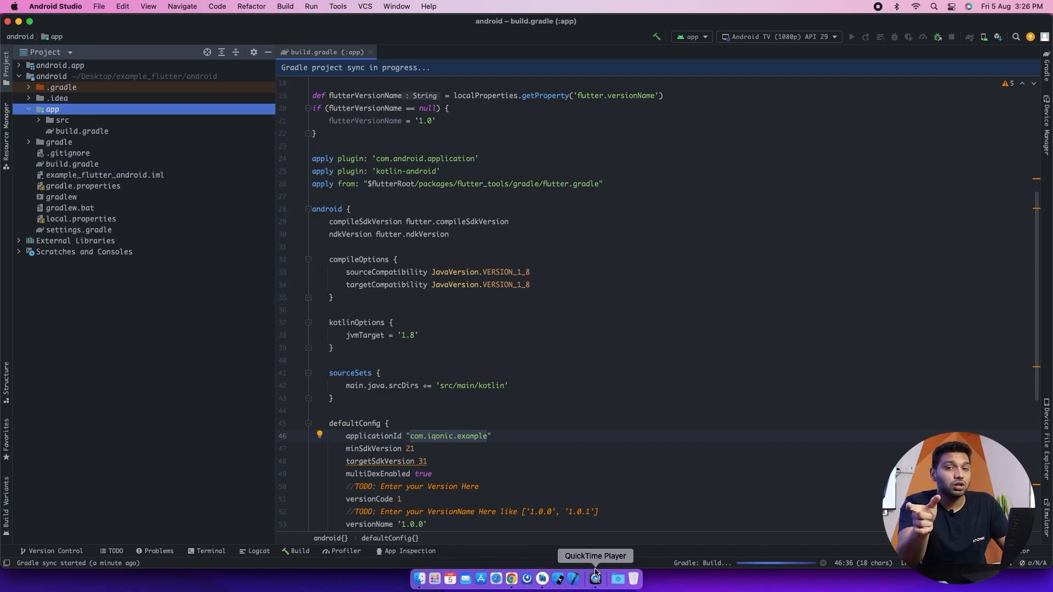
click(617, 578)
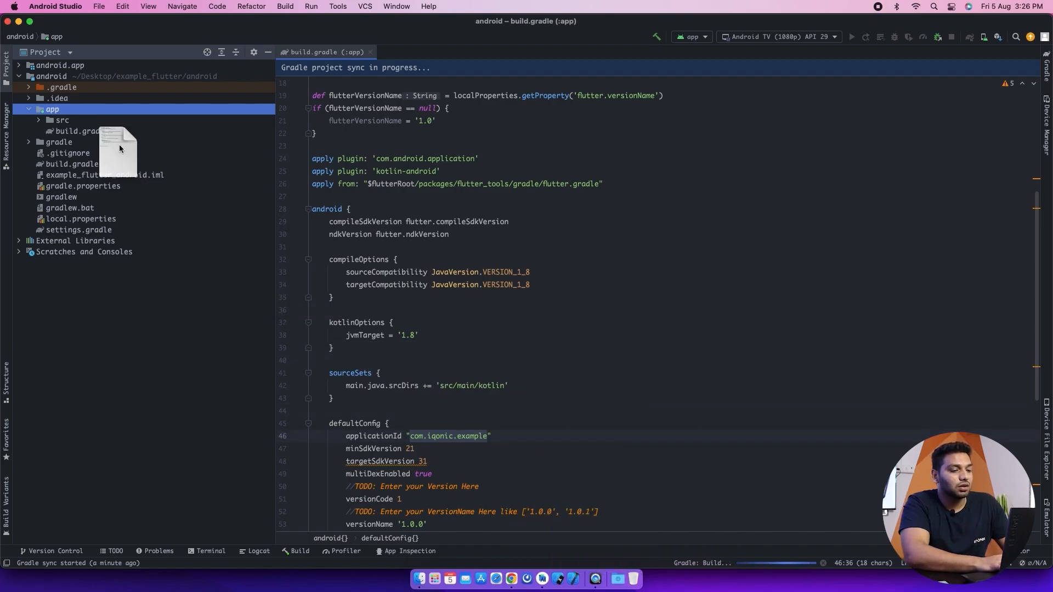
drag(119, 151, 51, 108)
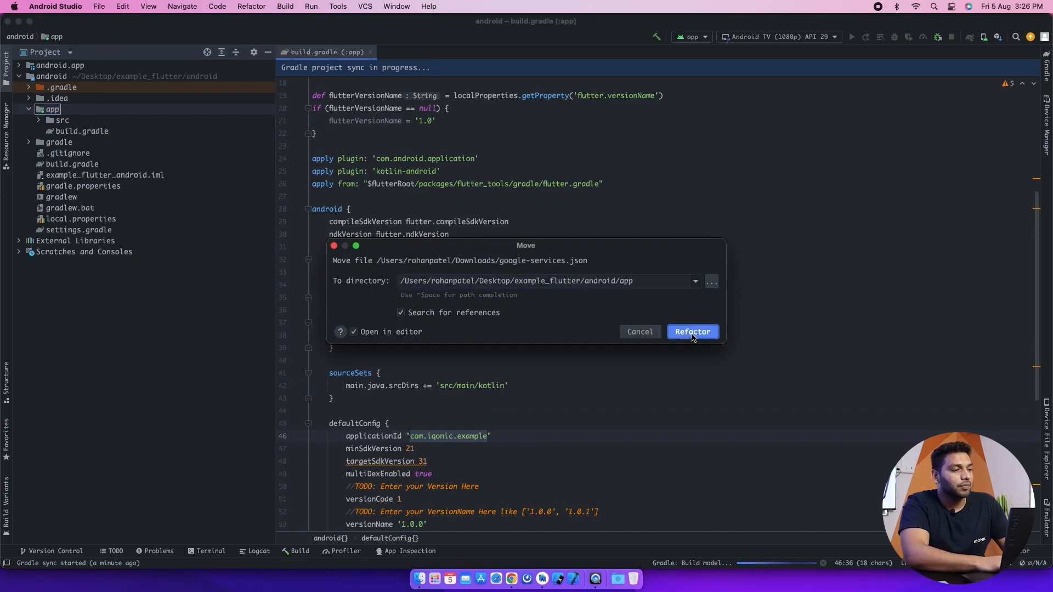
click(692, 331)
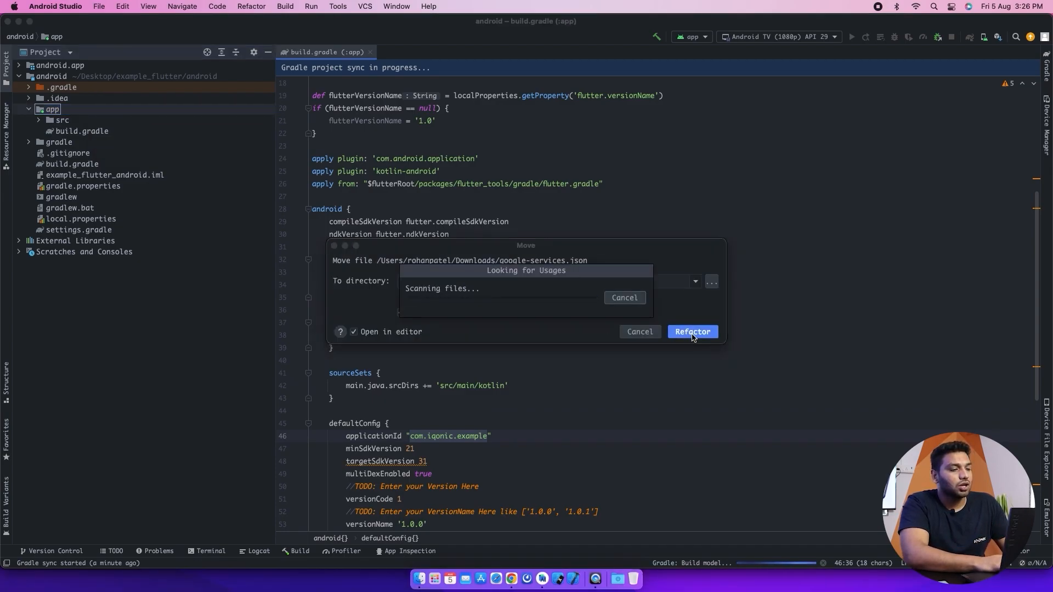
click(692, 331)
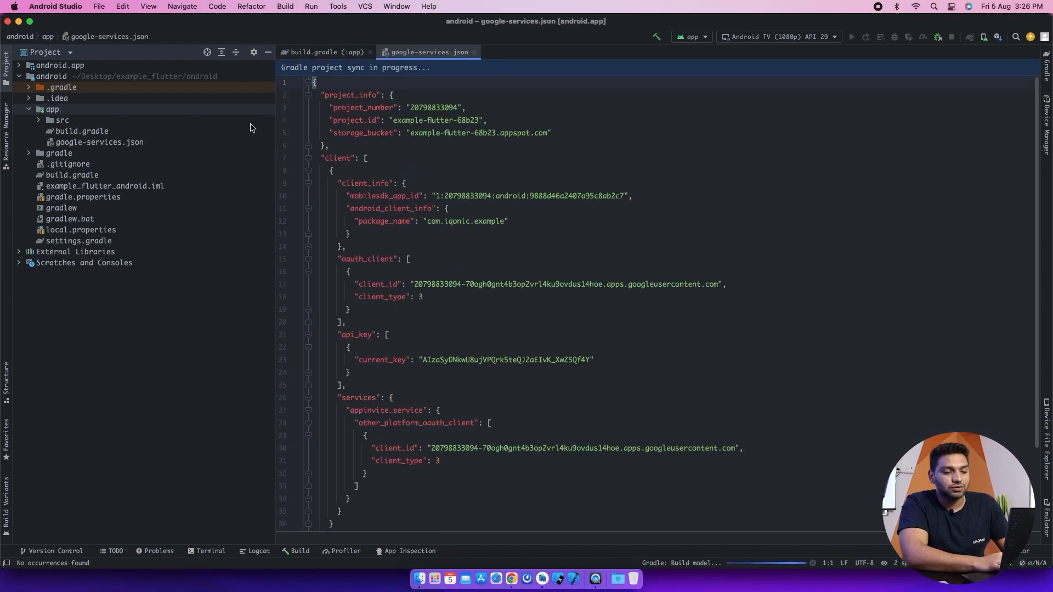
click(100, 141)
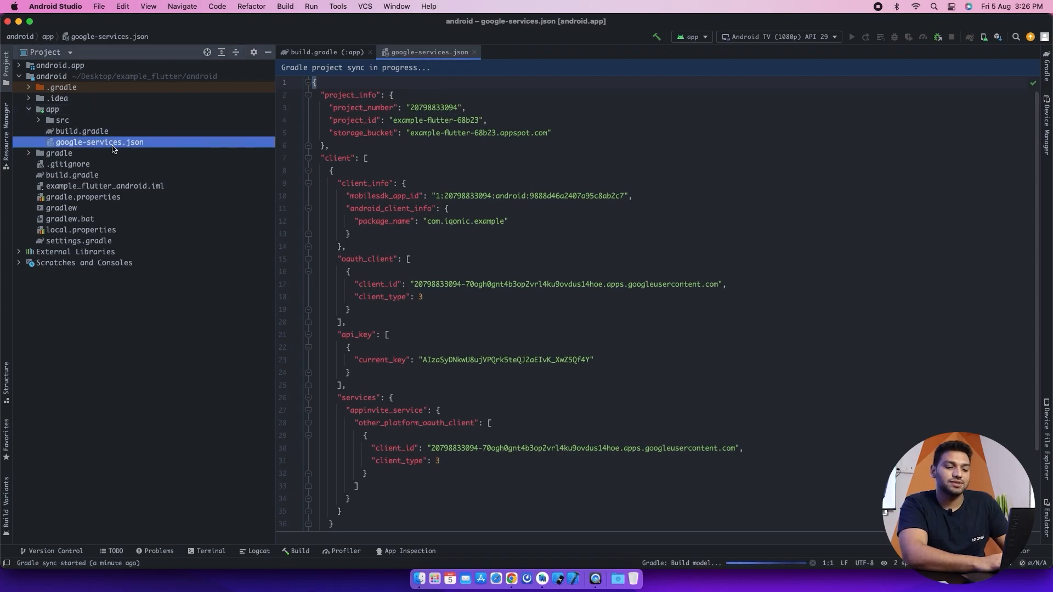